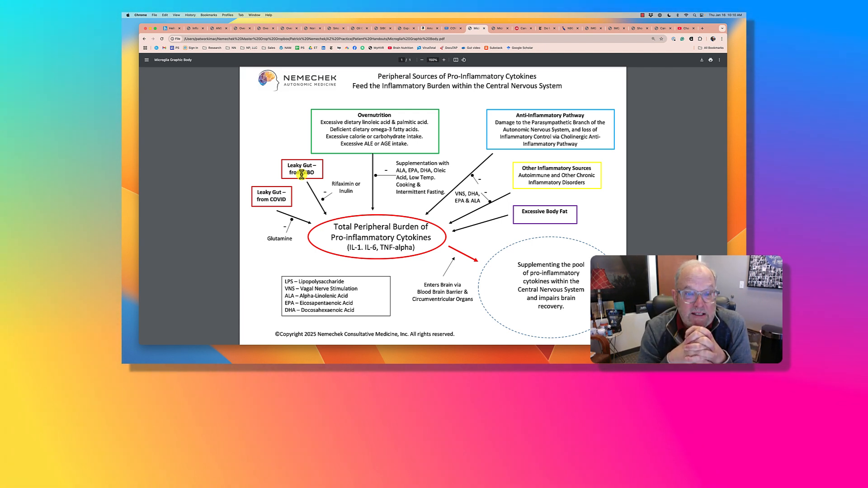
pyautogui.moveTo(340, 191)
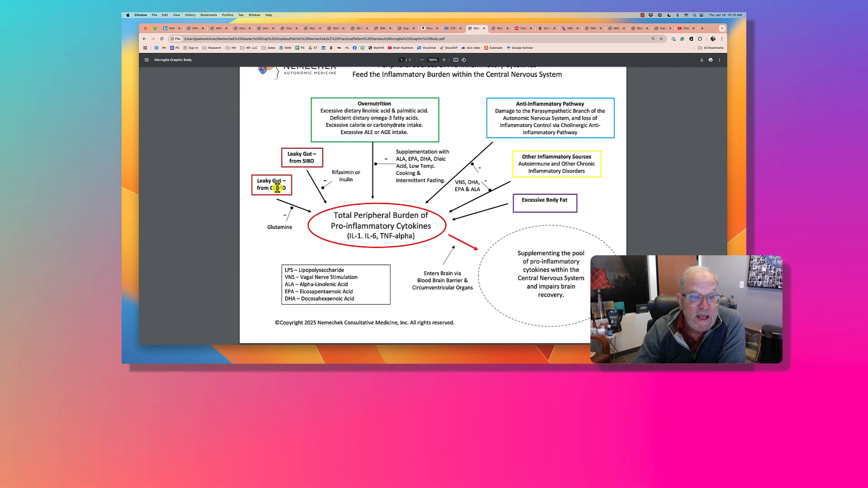
pyautogui.scroll(-3)
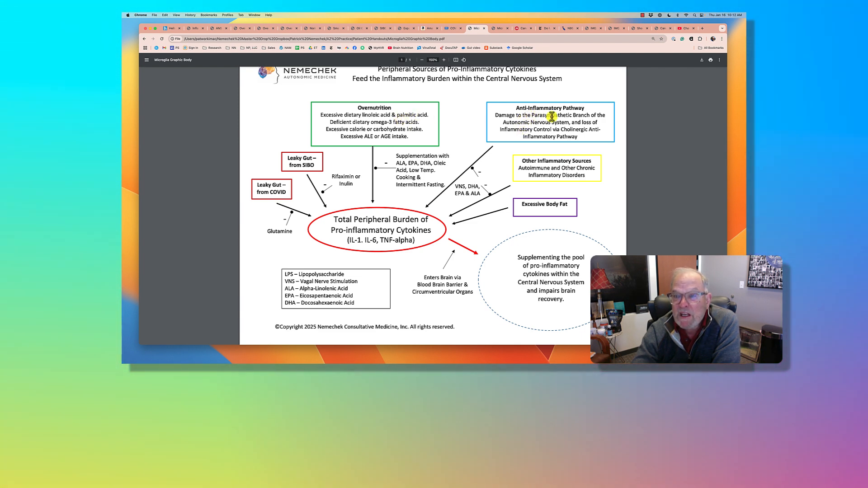
pyautogui.moveTo(471, 115)
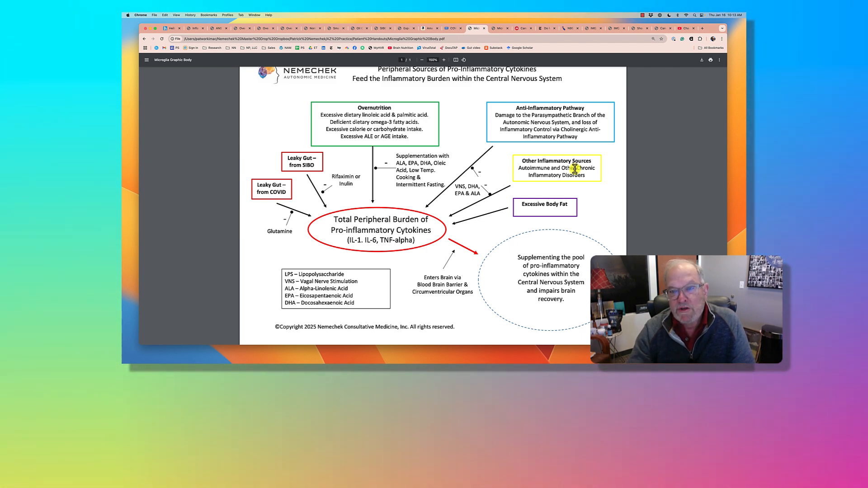
pyautogui.moveTo(375, 221)
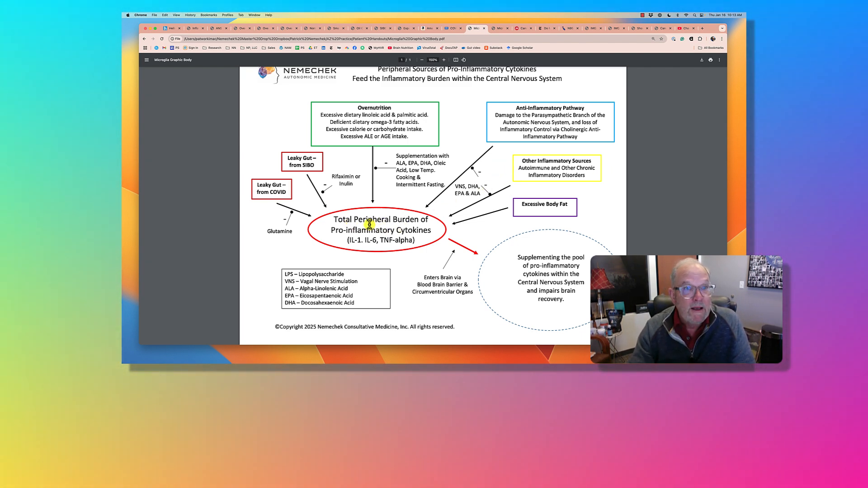
pyautogui.moveTo(502, 222)
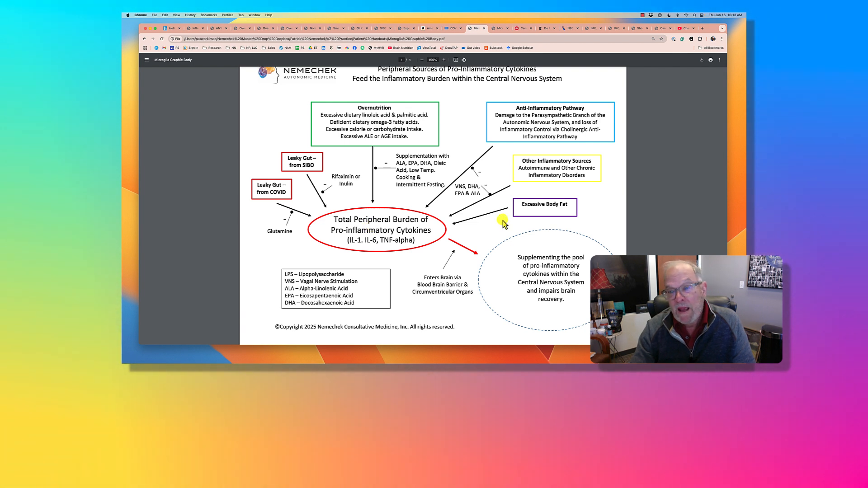
pyautogui.moveTo(559, 205)
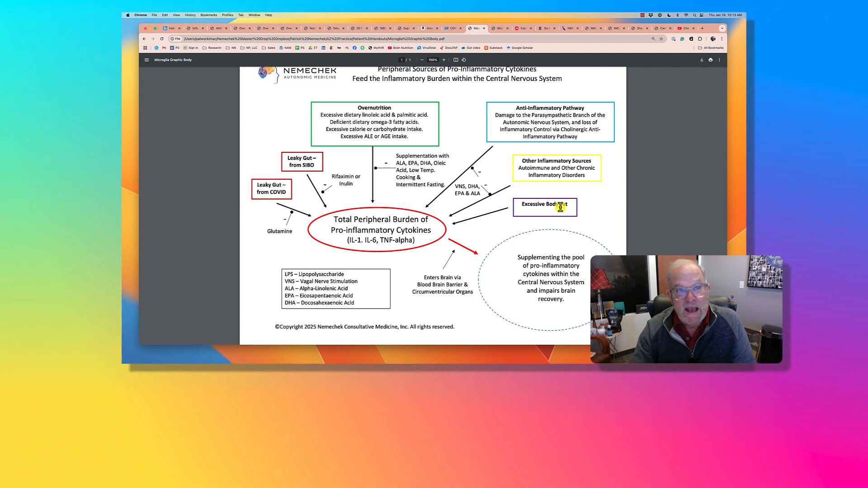